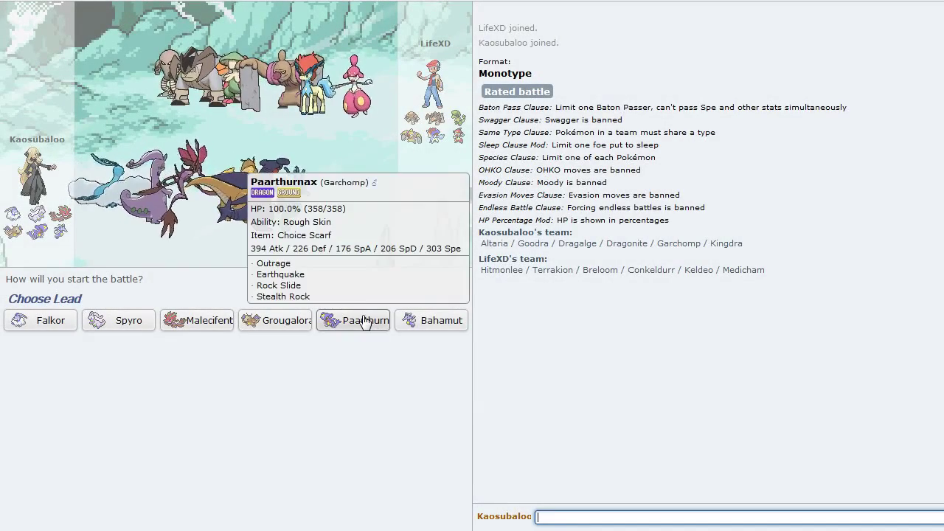
# Step: Lead with Paarthurnax the Garchomp and lay Stealth Rock on LifeXD's side
pyautogui.click(353, 320)
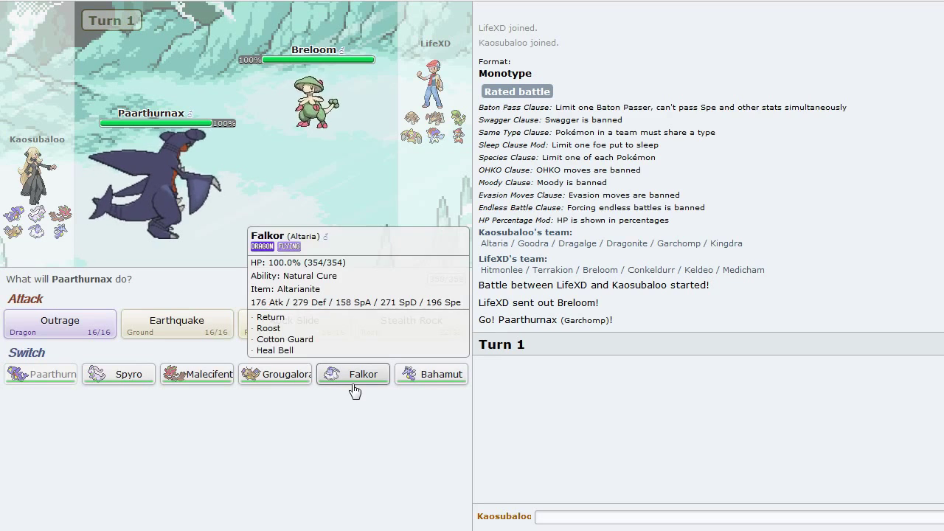
pyautogui.moveTo(333, 425)
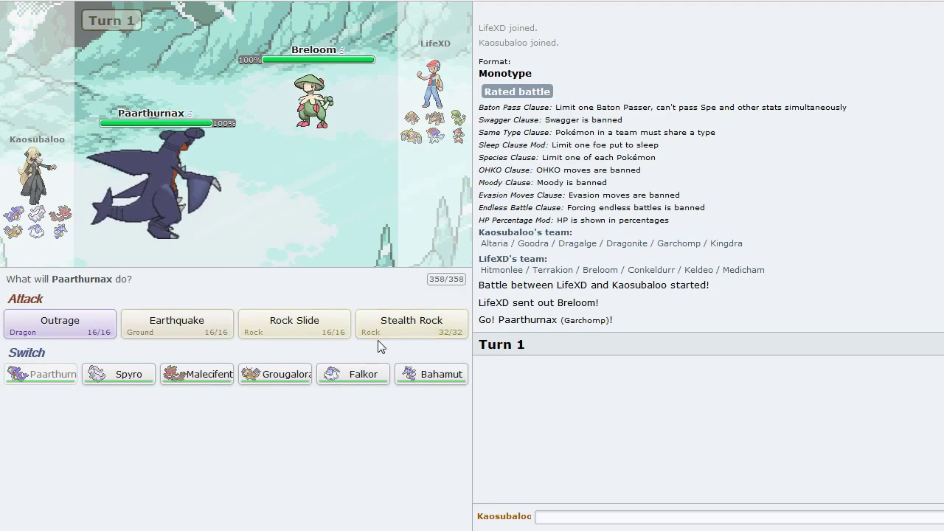
pyautogui.moveTo(412, 323)
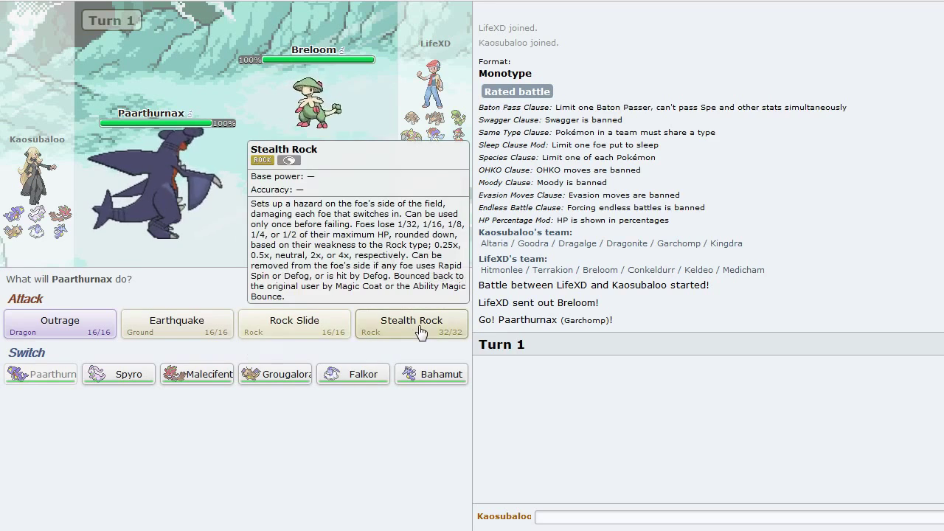
pyautogui.click(410, 325)
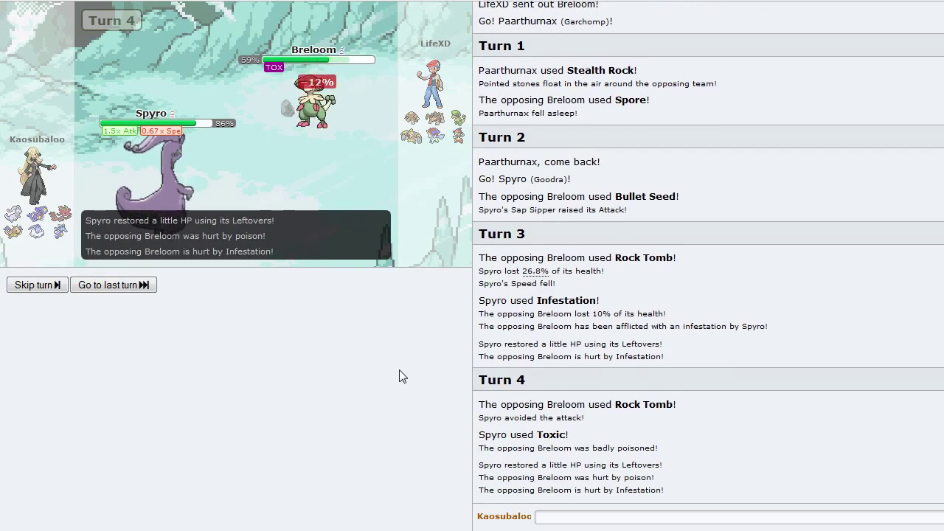
pyautogui.moveTo(412, 320)
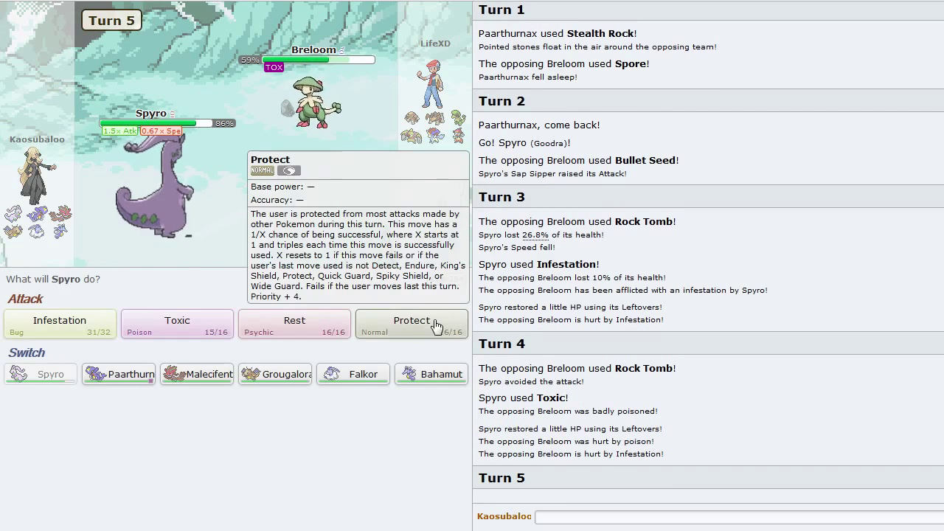
# Step: Have Spyro alternate Protect, Infestation and Toxic against Breloom, Mega Medicham and Keldeo
pyautogui.click(411, 325)
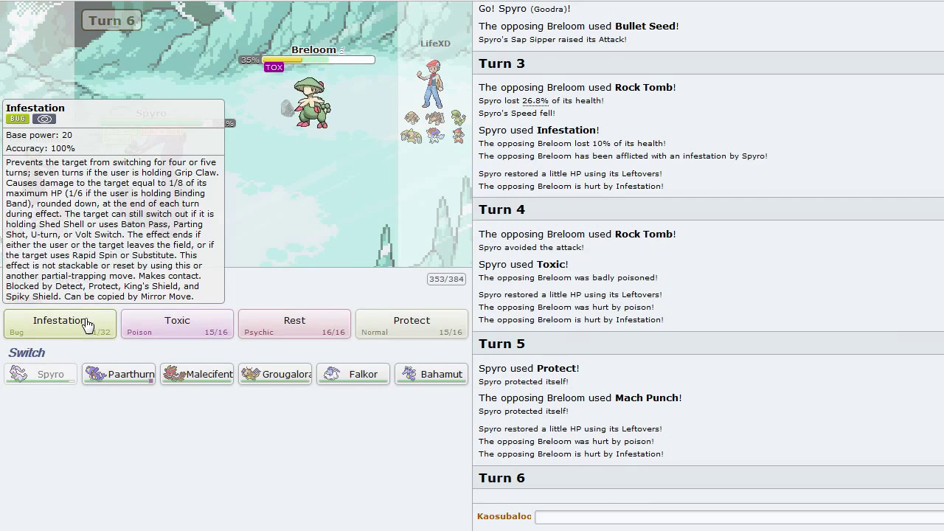
pyautogui.click(59, 325)
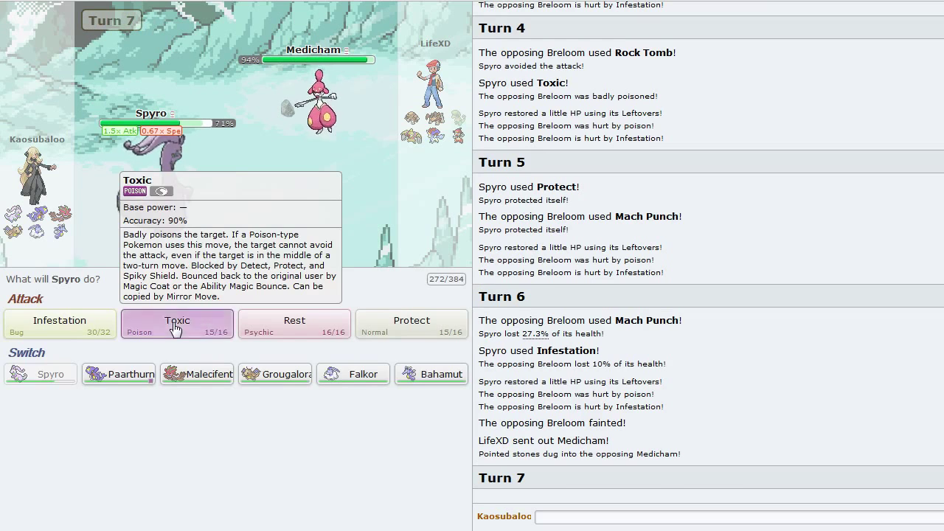
pyautogui.click(177, 325)
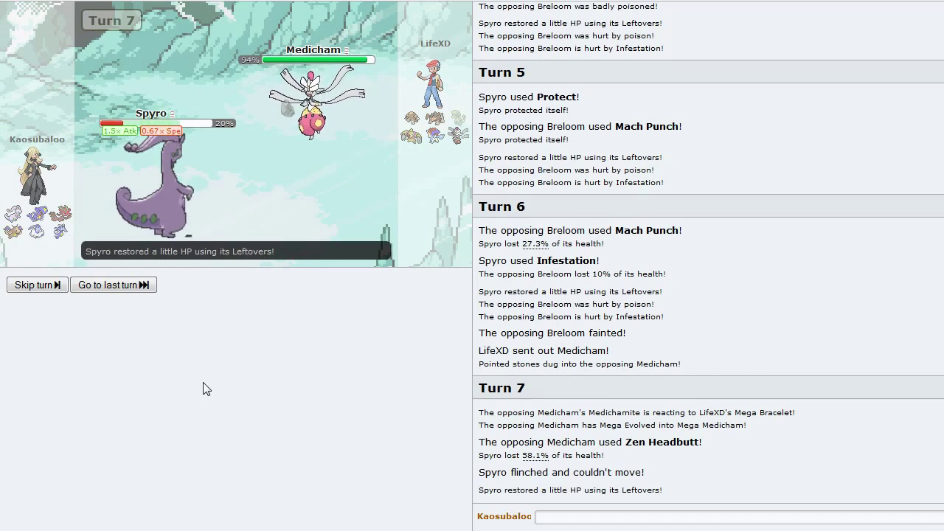
pyautogui.click(32, 284)
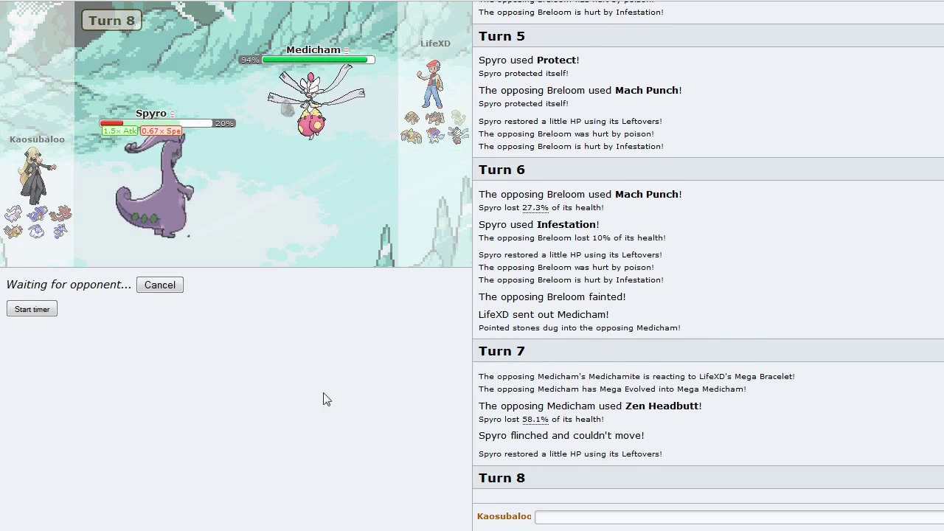
pyautogui.moveTo(293, 422)
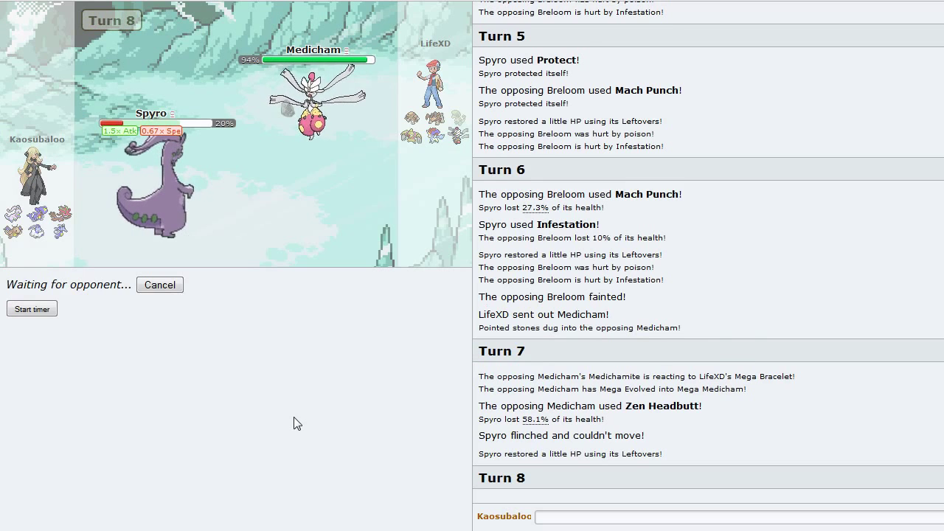
pyautogui.moveTo(151, 195)
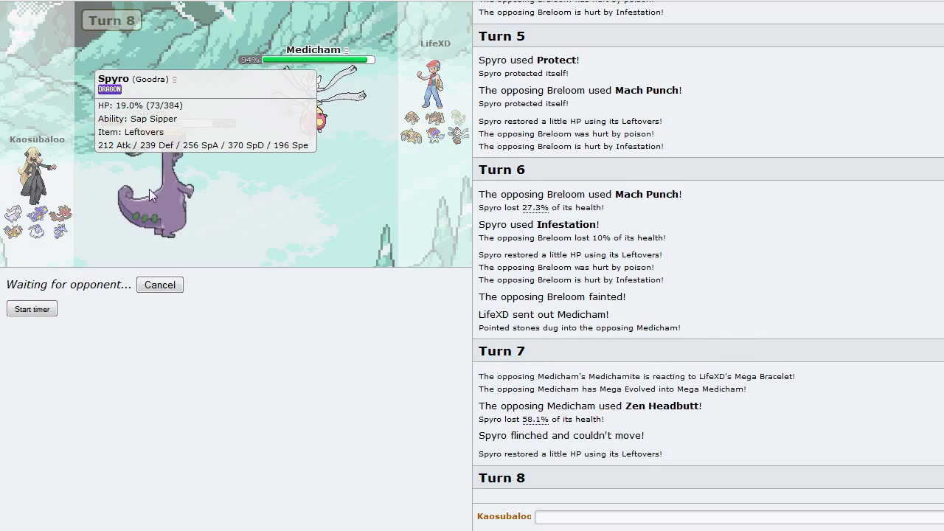
pyautogui.moveTo(253, 398)
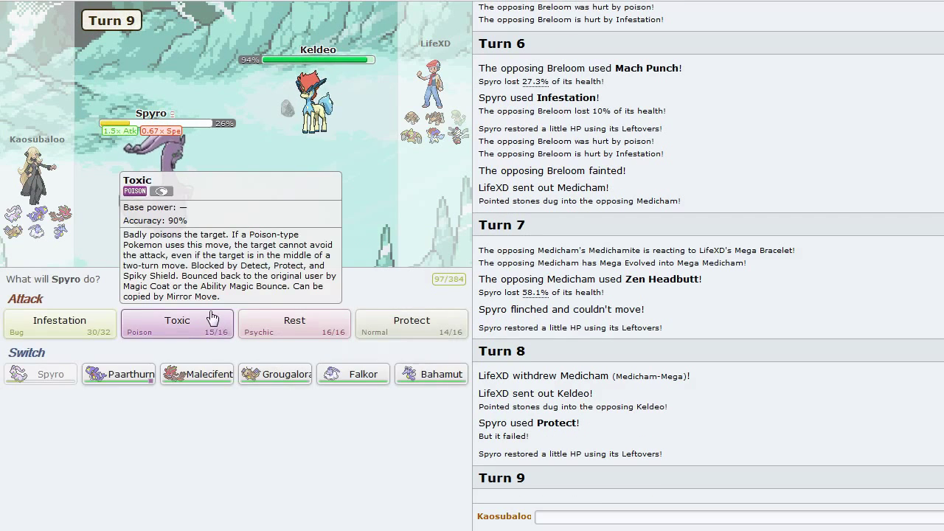
pyautogui.click(177, 325)
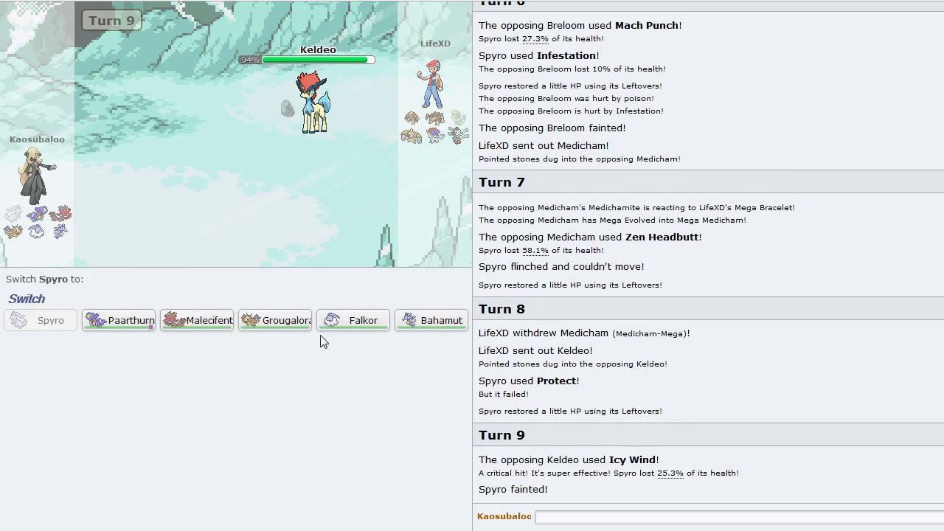
pyautogui.moveTo(274, 319)
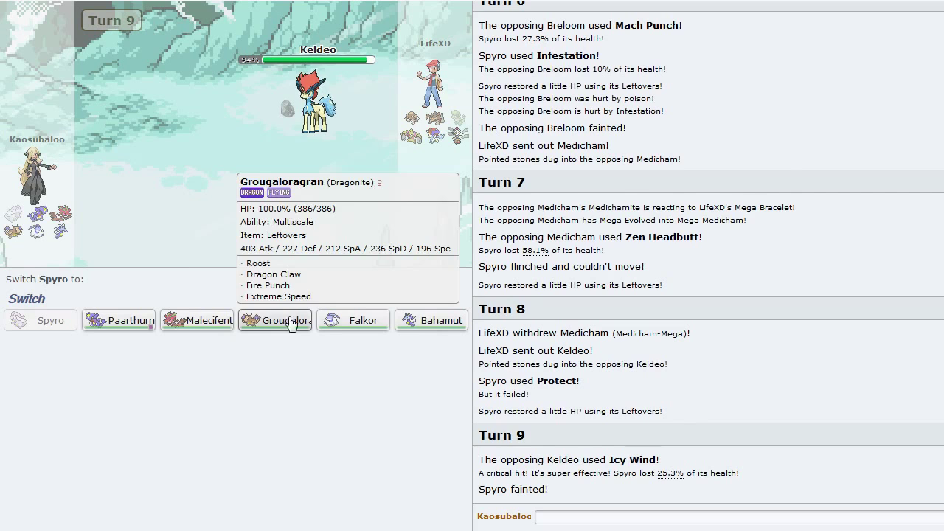
# Step: Send in Falkor for Spyro, then bring in Grougaloragran to Dragon Claw Medicham
pyautogui.click(353, 319)
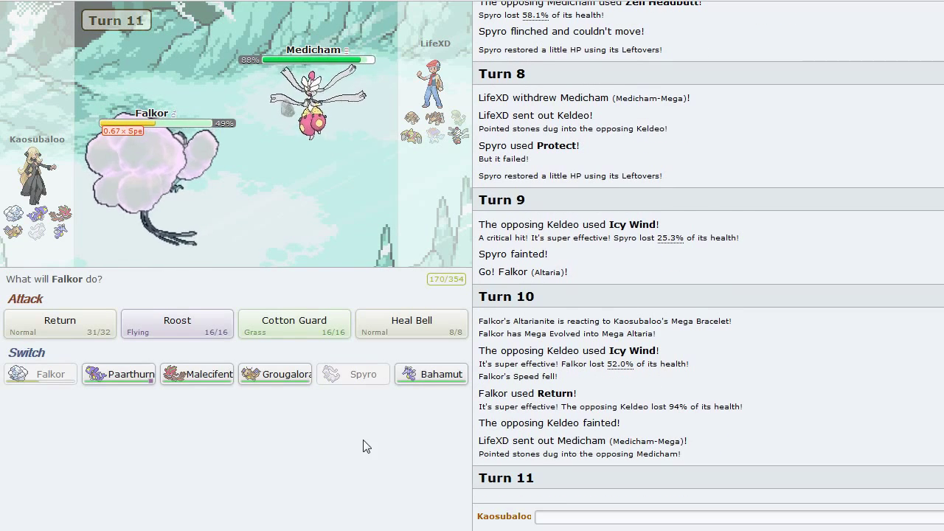
pyautogui.moveTo(275, 375)
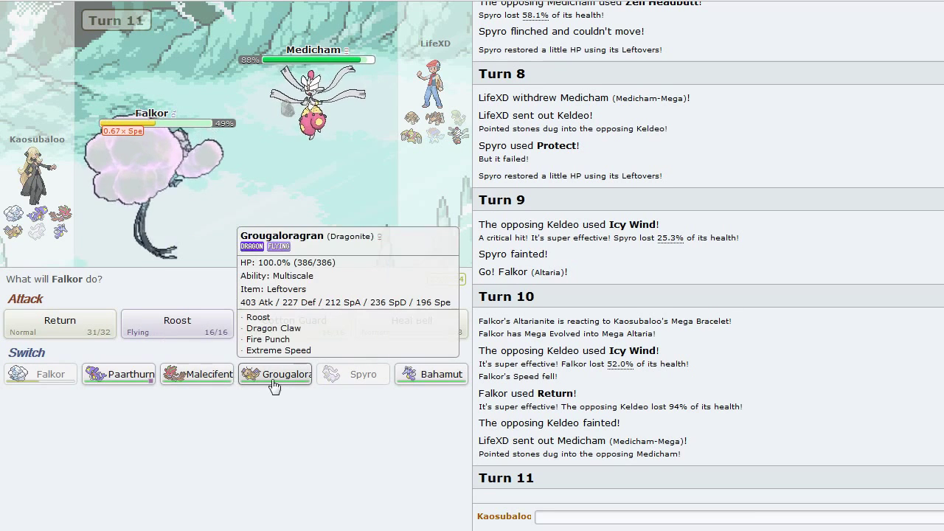
pyautogui.click(274, 375)
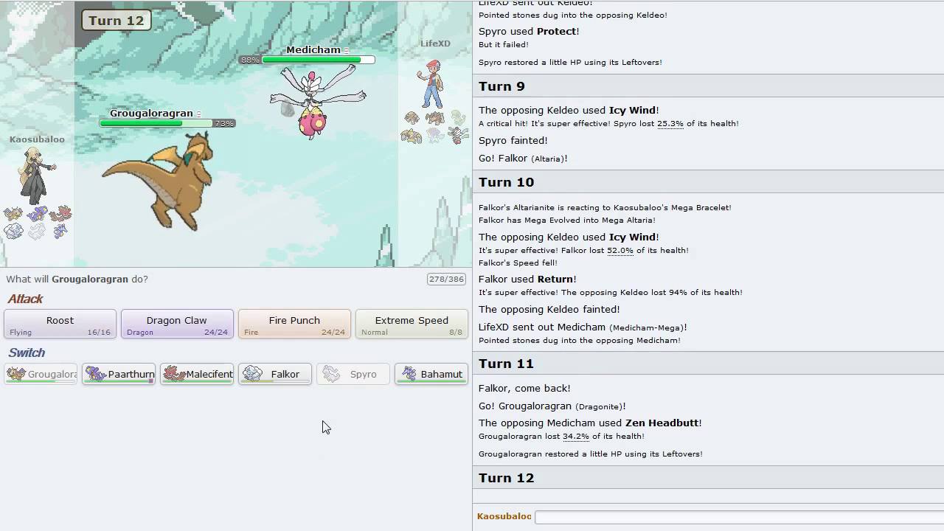
pyautogui.moveTo(177, 325)
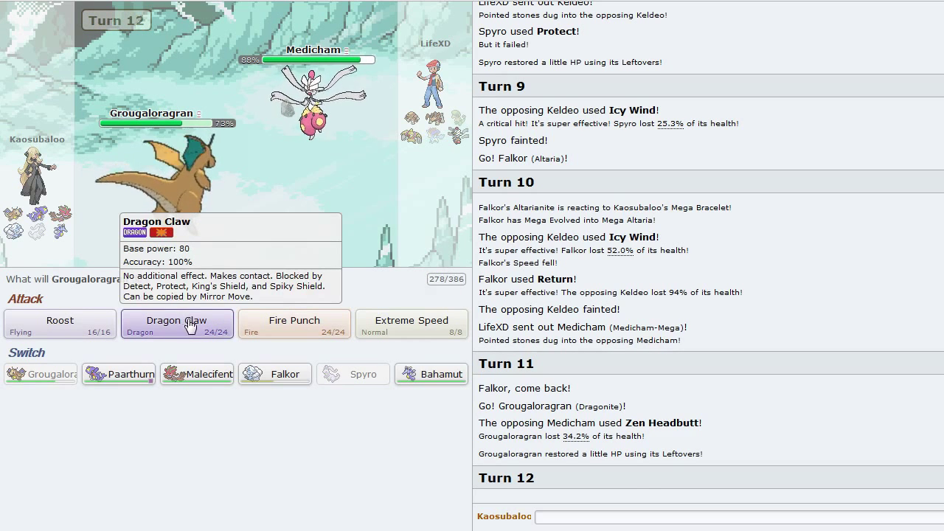
pyautogui.click(177, 324)
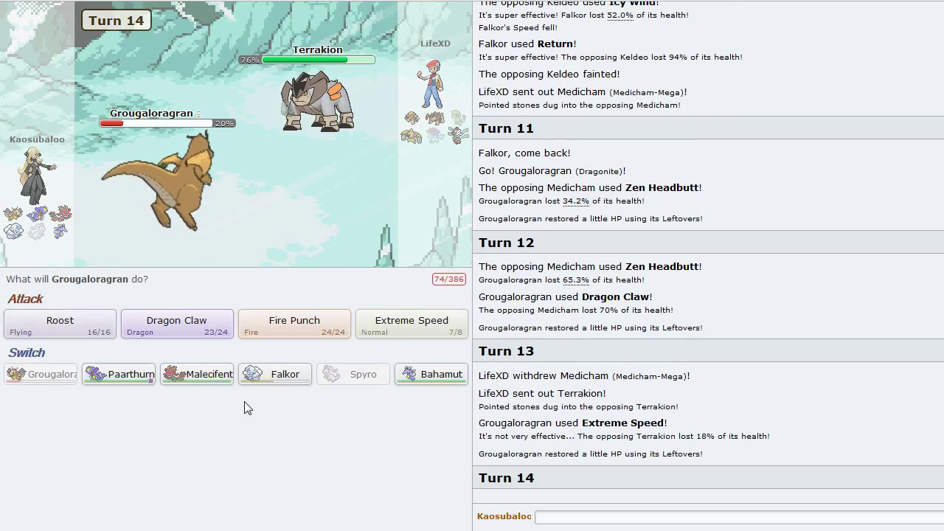
pyautogui.moveTo(274, 375)
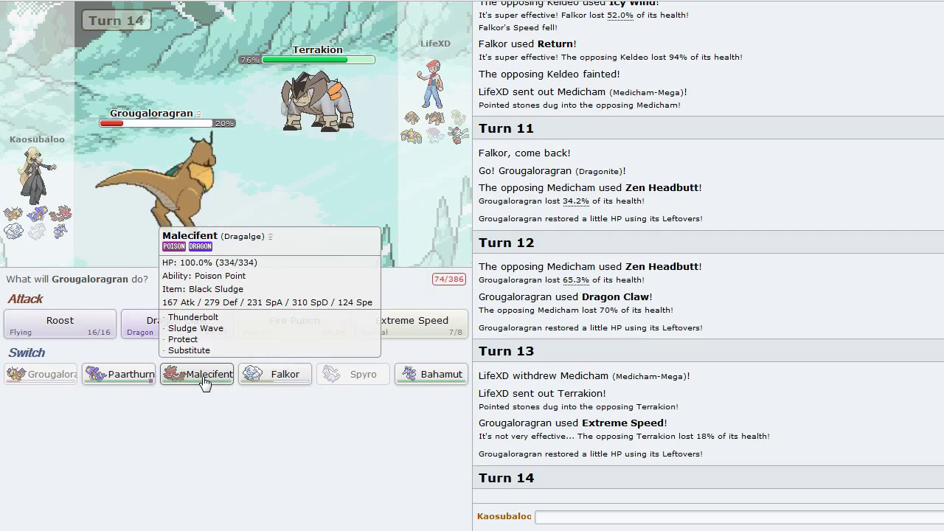
# Step: Bring in Malecifent to stall Terrakion with Substitute, Protect and Sludge Wave
pyautogui.click(197, 375)
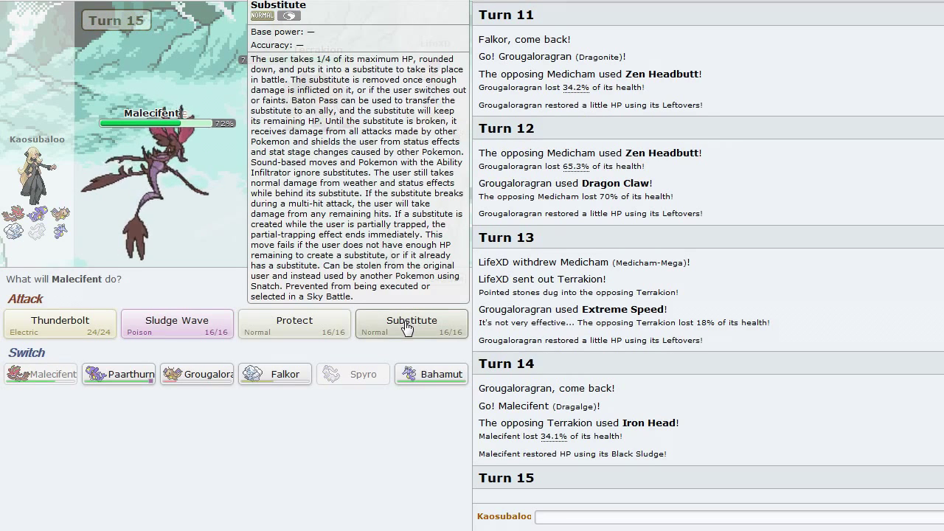
pyautogui.click(412, 325)
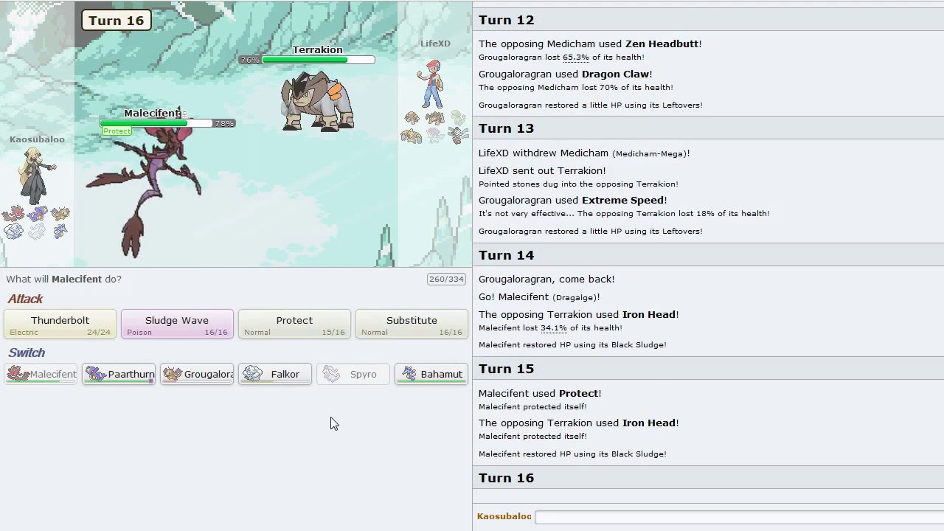
pyautogui.moveTo(177, 325)
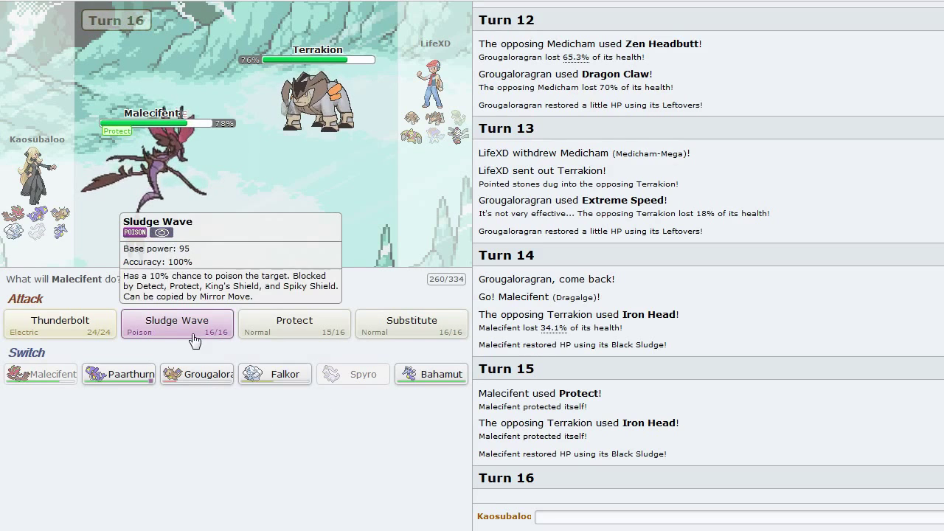
pyautogui.moveTo(412, 325)
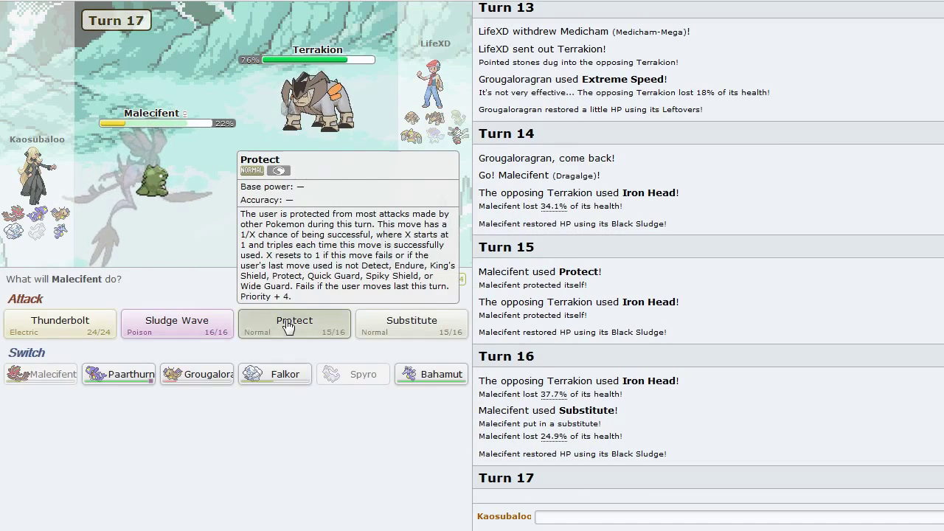
pyautogui.click(294, 325)
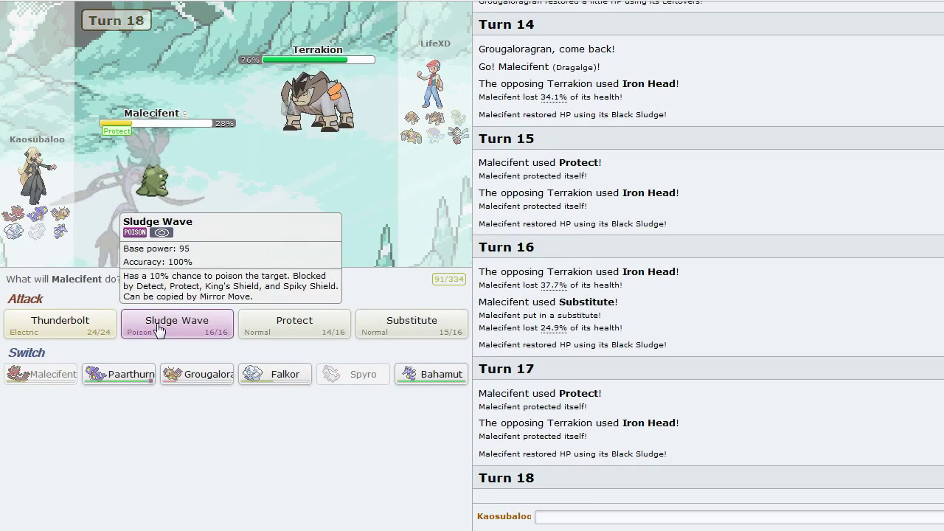
pyautogui.click(177, 324)
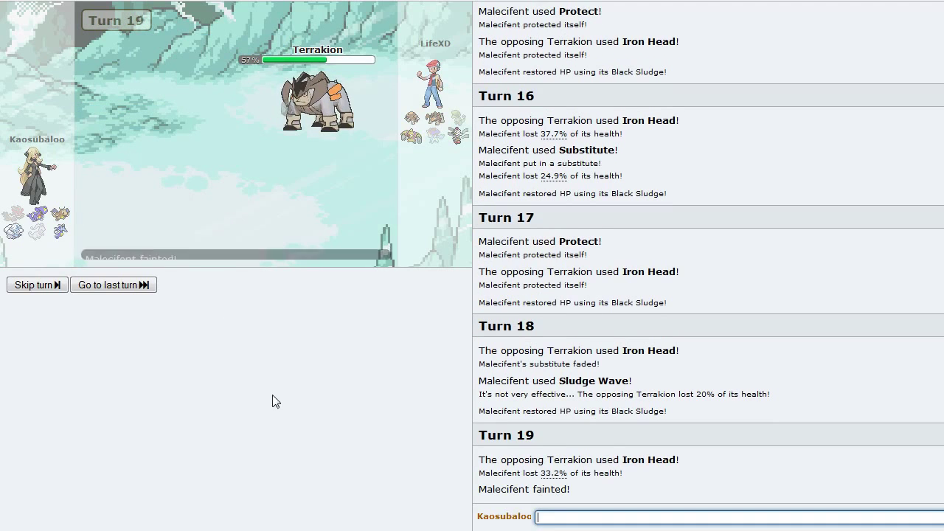
pyautogui.moveTo(274, 320)
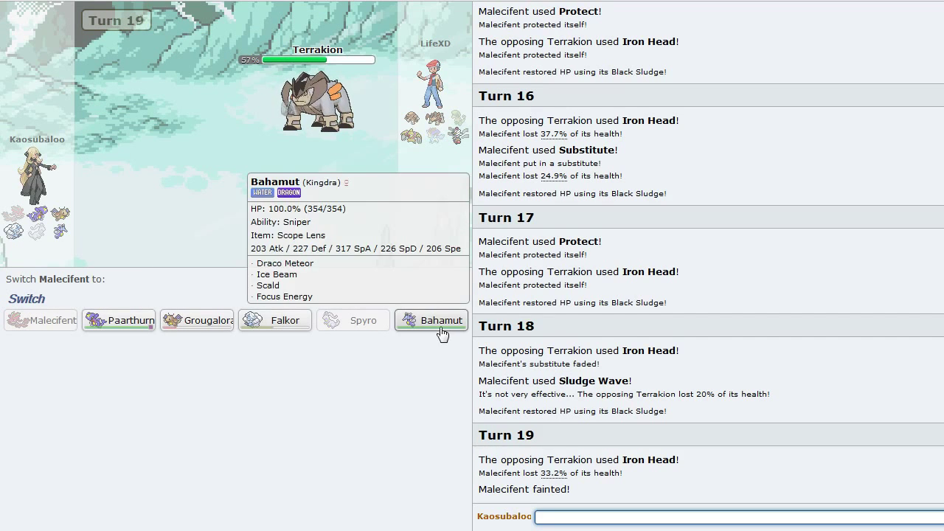
# Step: Send in Bahamut to Scald Terrakion, then bring Falkor back in
pyautogui.click(431, 319)
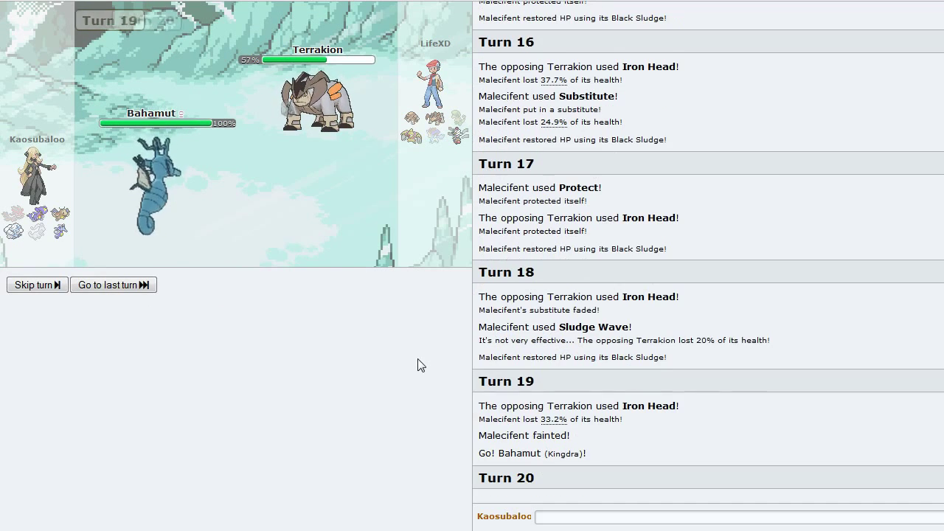
pyautogui.click(33, 285)
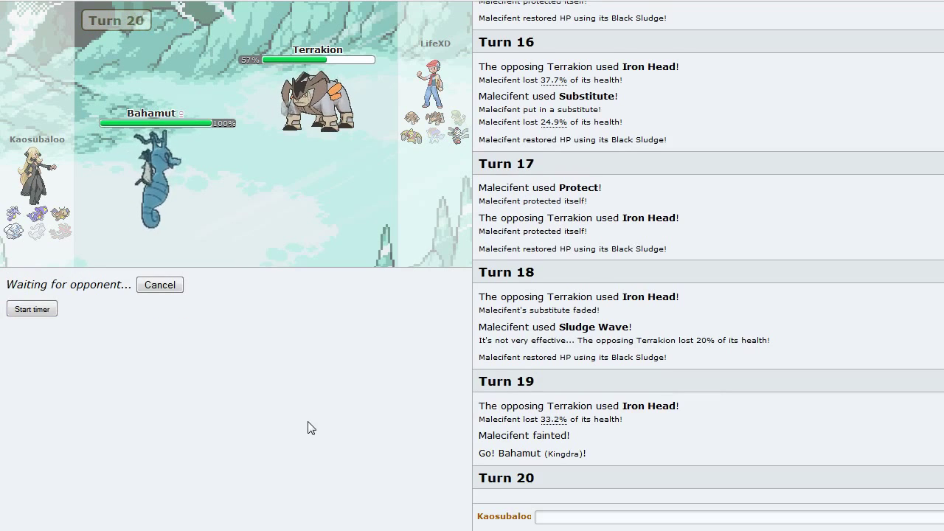
pyautogui.moveTo(417, 139)
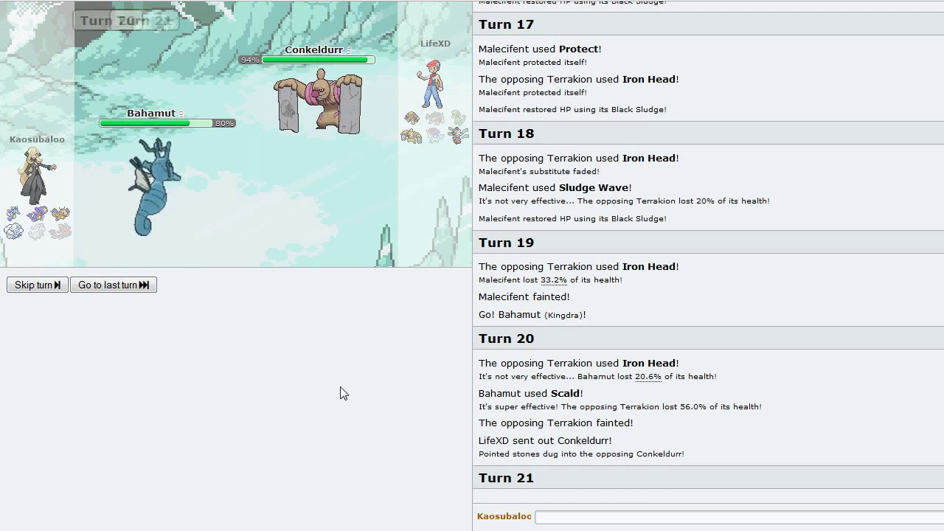
pyautogui.click(32, 284)
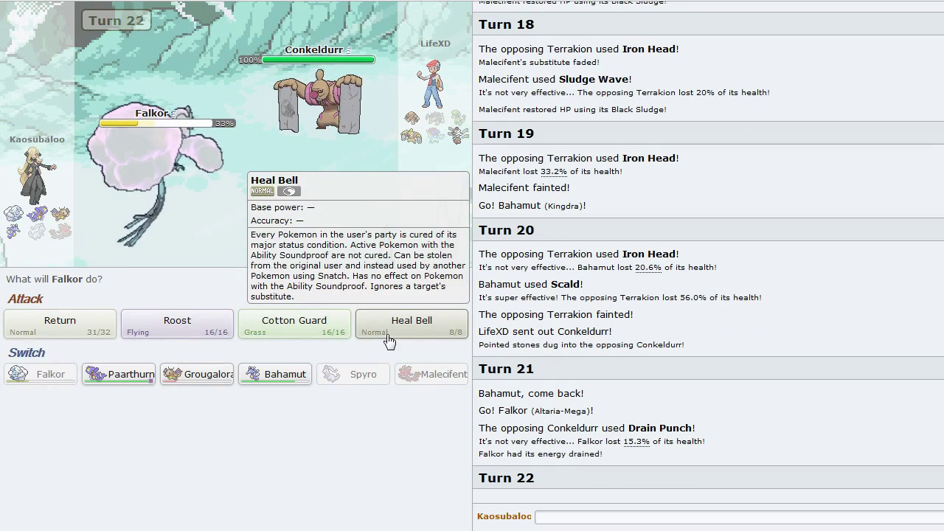
# Step: Choose Falkor's moves against Conkeldurr and Hitmonlee to close out the battle
pyautogui.click(177, 320)
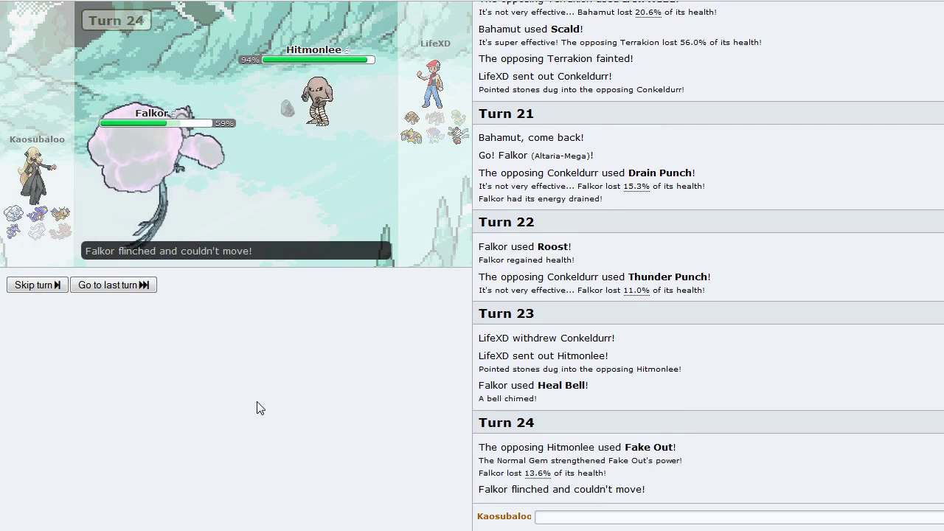
pyautogui.click(33, 285)
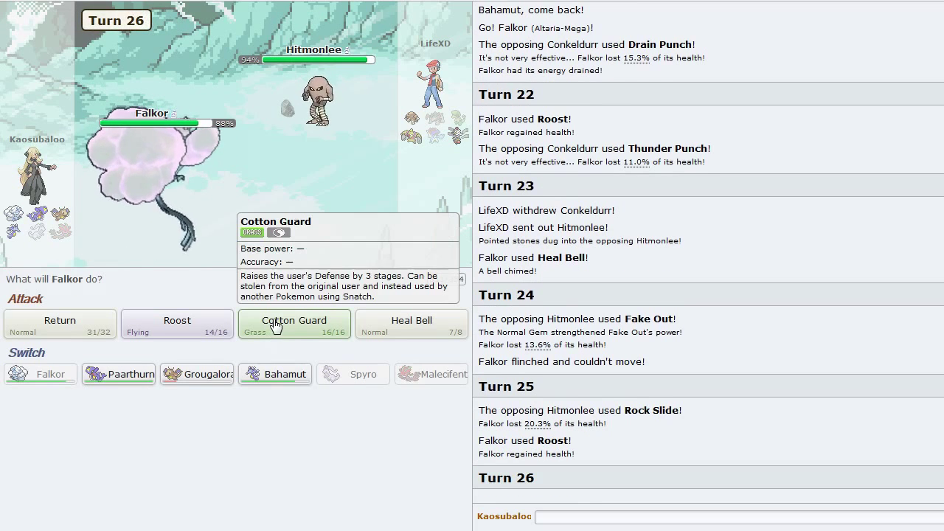
pyautogui.click(295, 325)
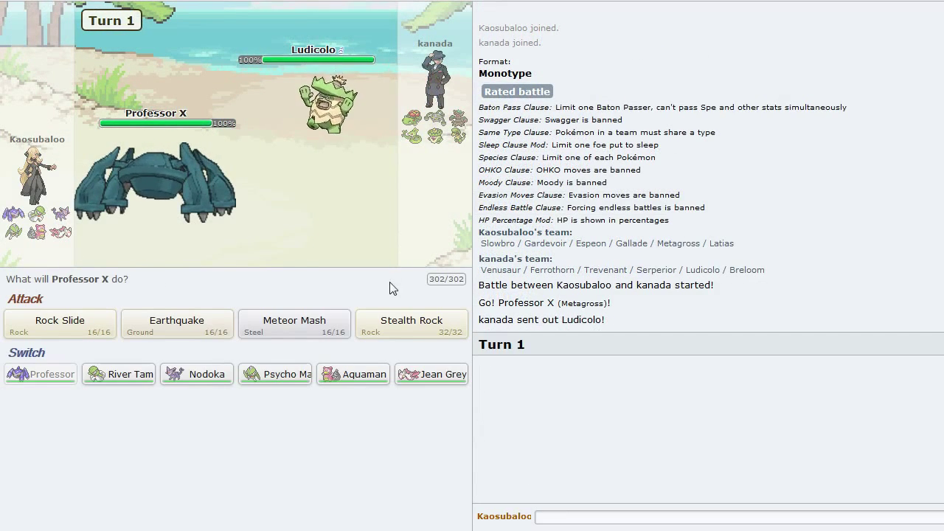
# Step: Set Stealth Rock with Professor X, switch through Nodoka to Aquaman and use Calm Mind
pyautogui.click(410, 325)
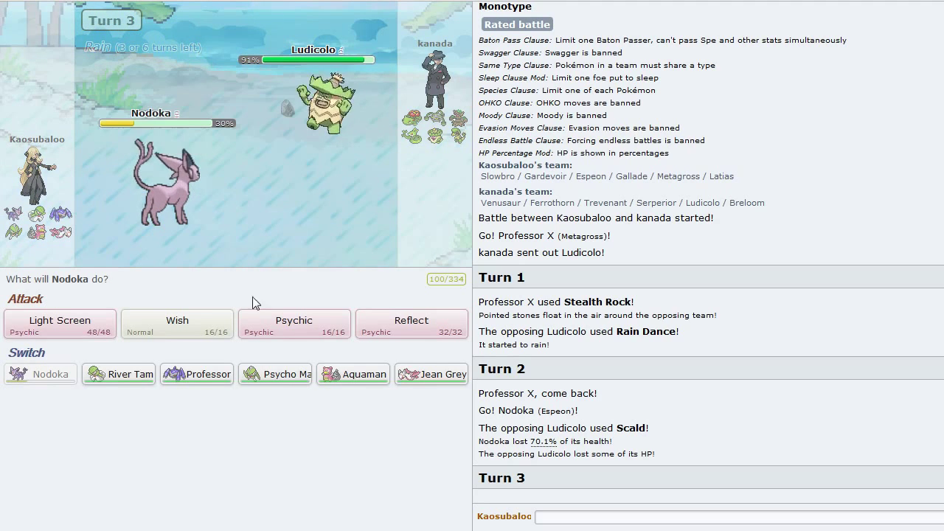
pyautogui.moveTo(355, 375)
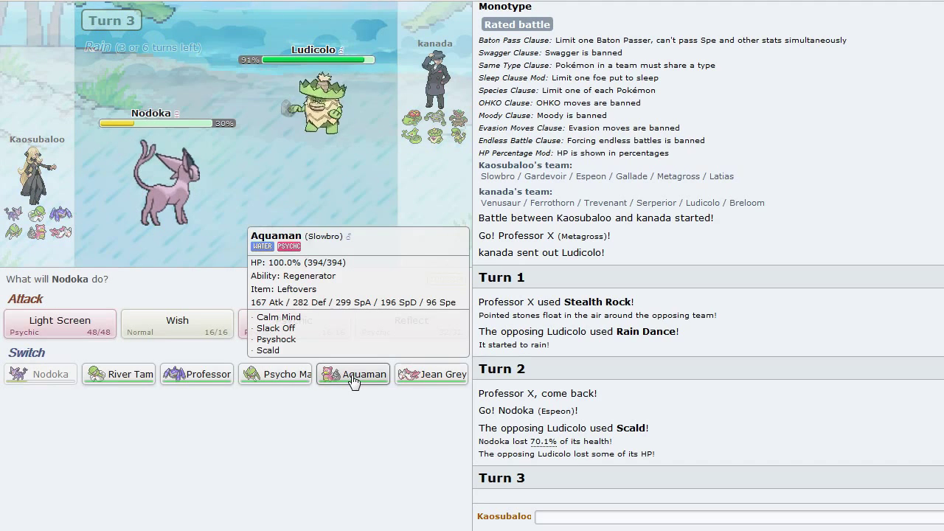
pyautogui.click(352, 375)
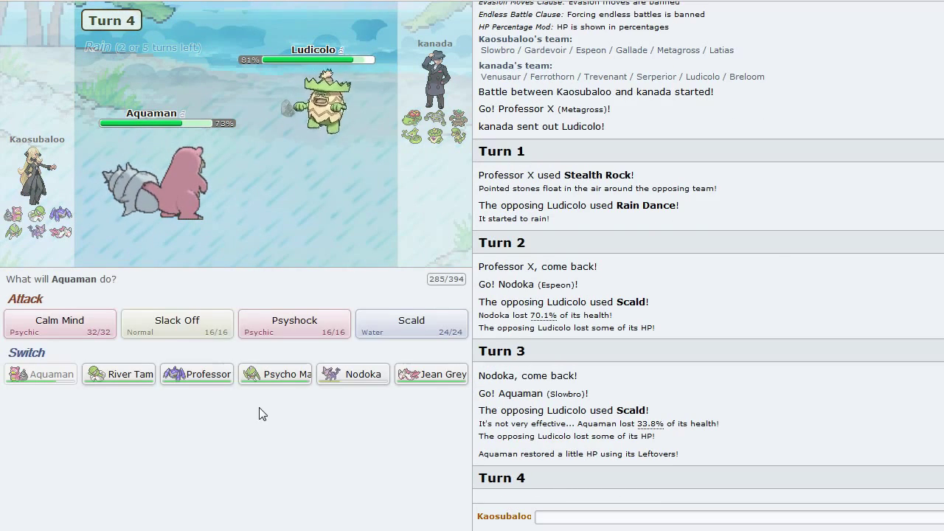
pyautogui.moveTo(59, 320)
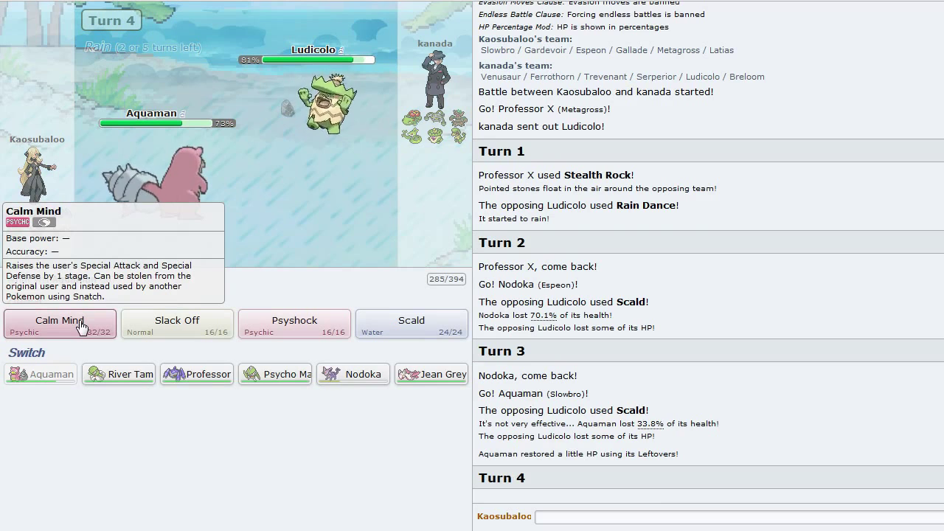
pyautogui.moveTo(295, 325)
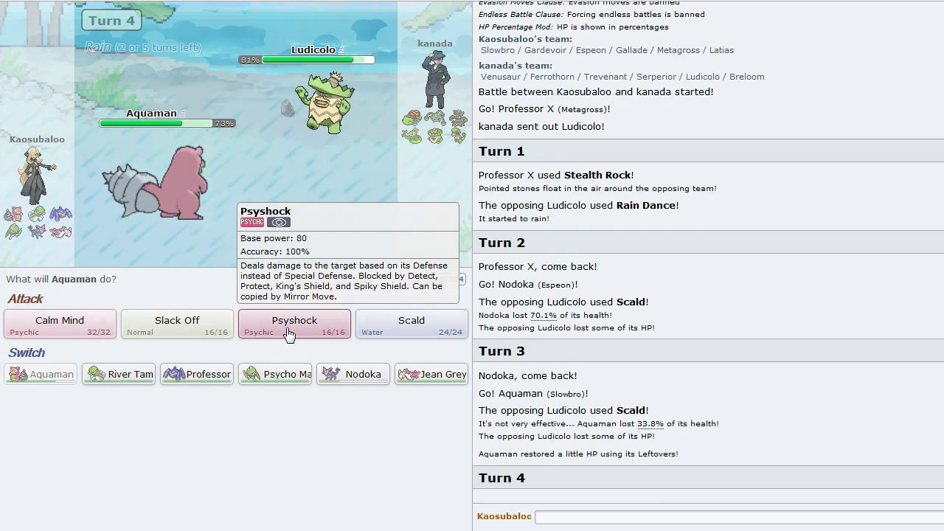
pyautogui.moveTo(121, 224)
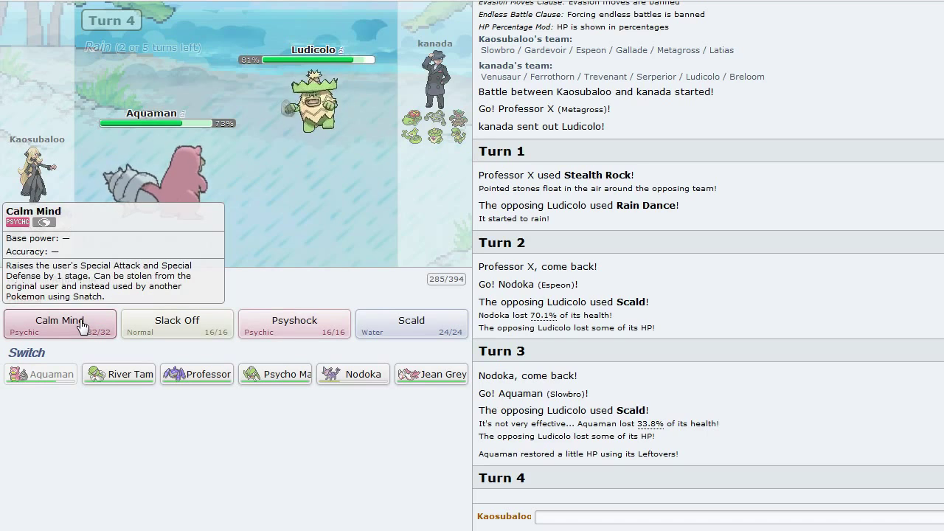
pyautogui.click(59, 323)
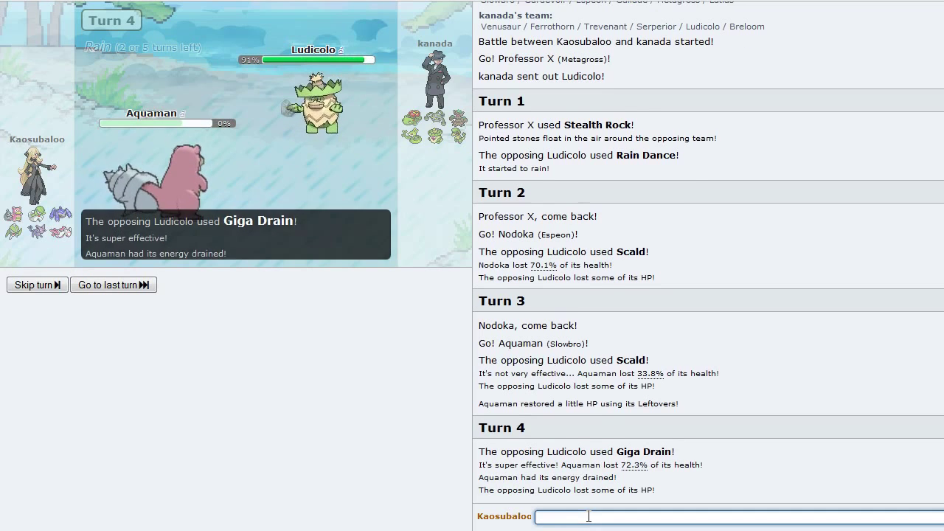
# Step: Chat briefly, send in Psycho Mantis and KO Ludicolo with Drain Punch and Shadow Sneak
pyautogui.write('In hind sight I w')
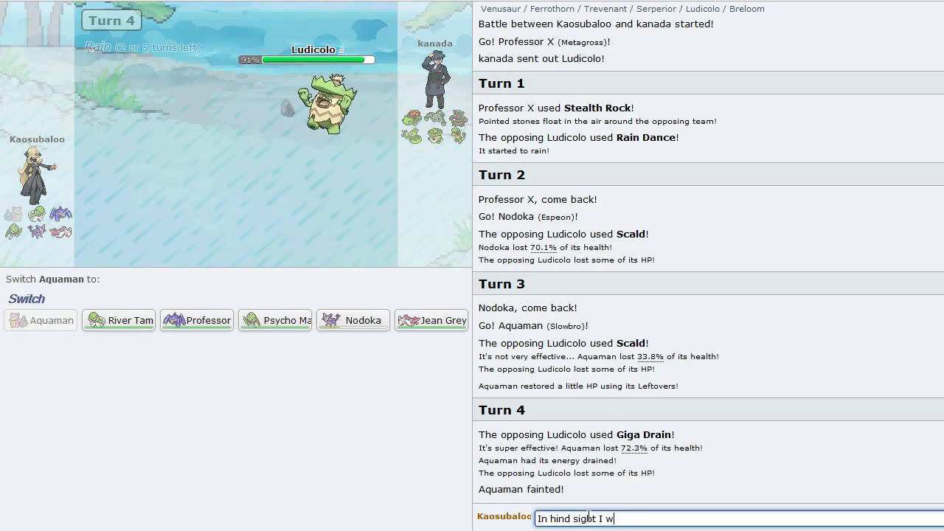
pyautogui.write('should have exp')
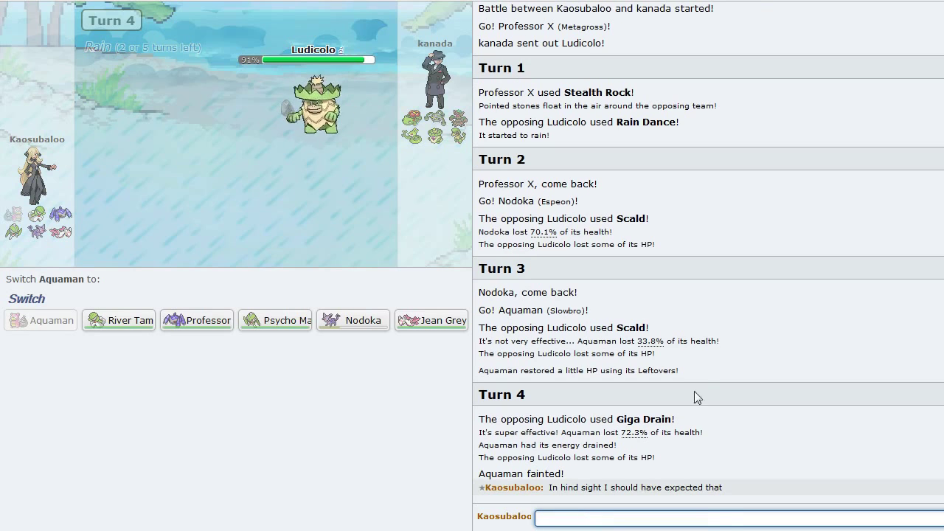
pyautogui.moveTo(353, 318)
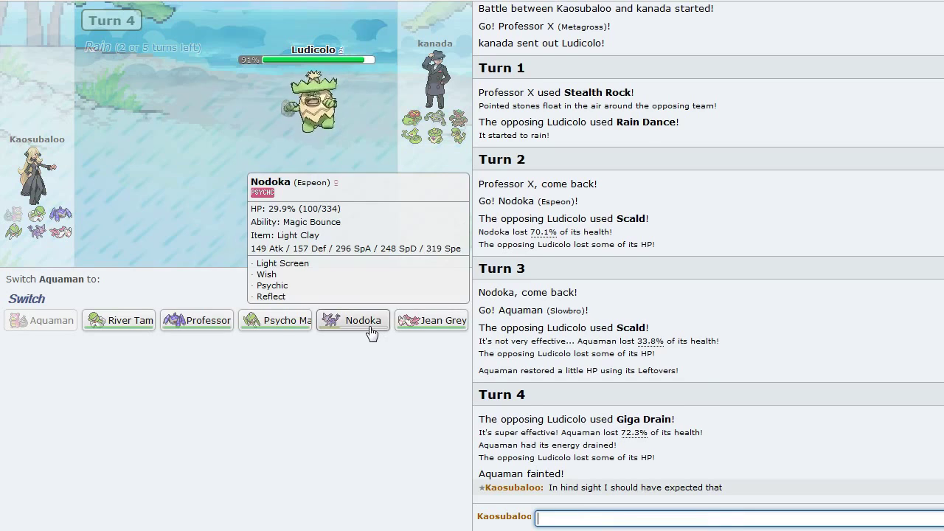
pyautogui.moveTo(275, 321)
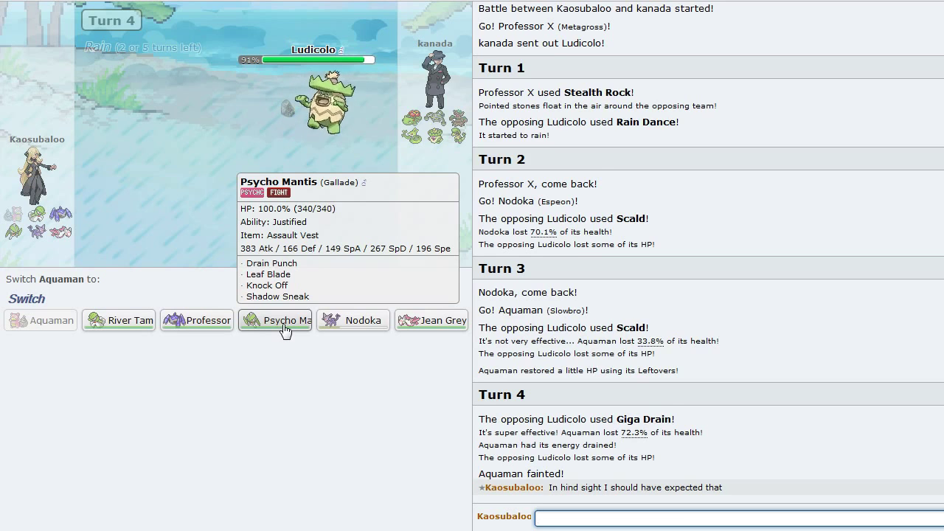
pyautogui.click(275, 320)
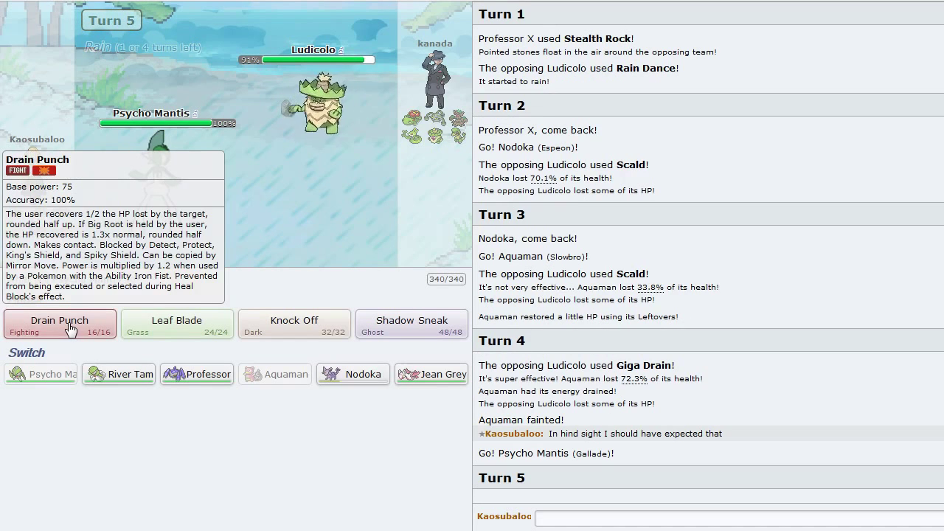
pyautogui.click(59, 320)
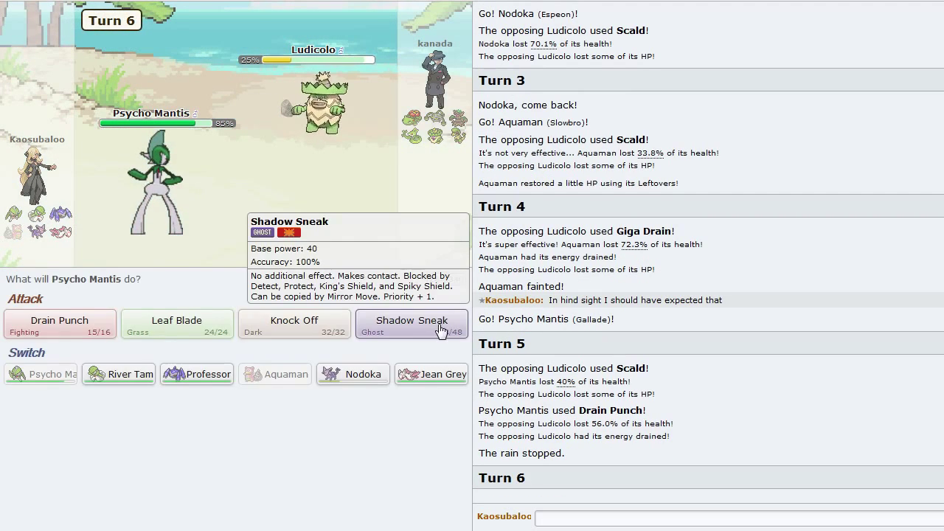
pyautogui.click(411, 325)
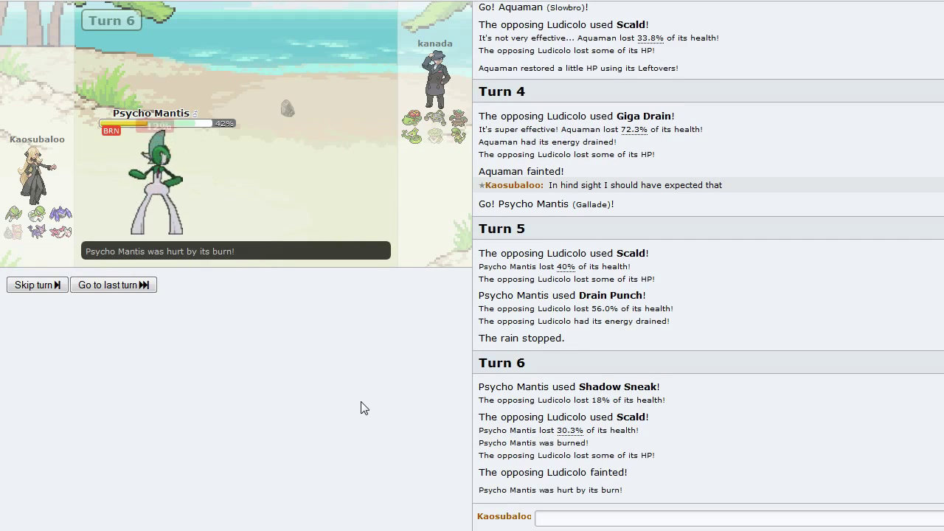
# Step: Swap Psycho Mantis out for Nodoka against Mega Venusaur
pyautogui.click(35, 285)
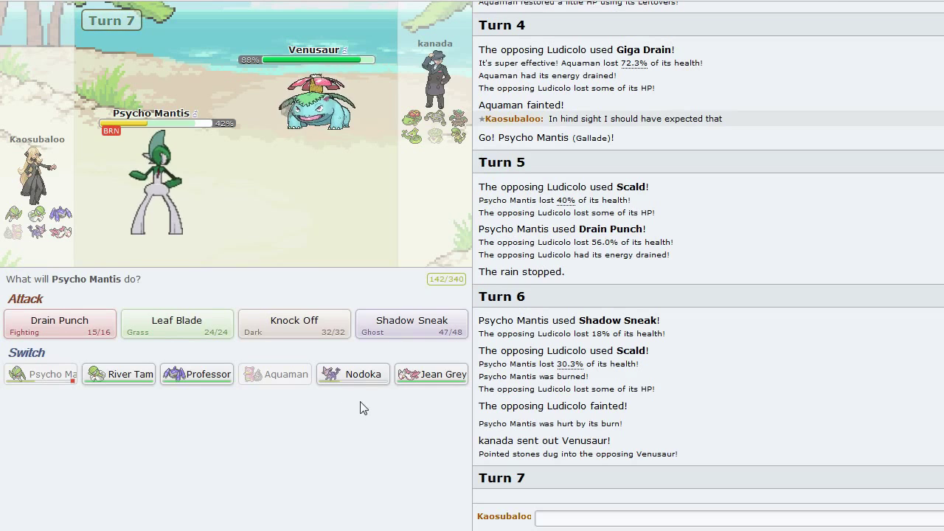
pyautogui.moveTo(431, 375)
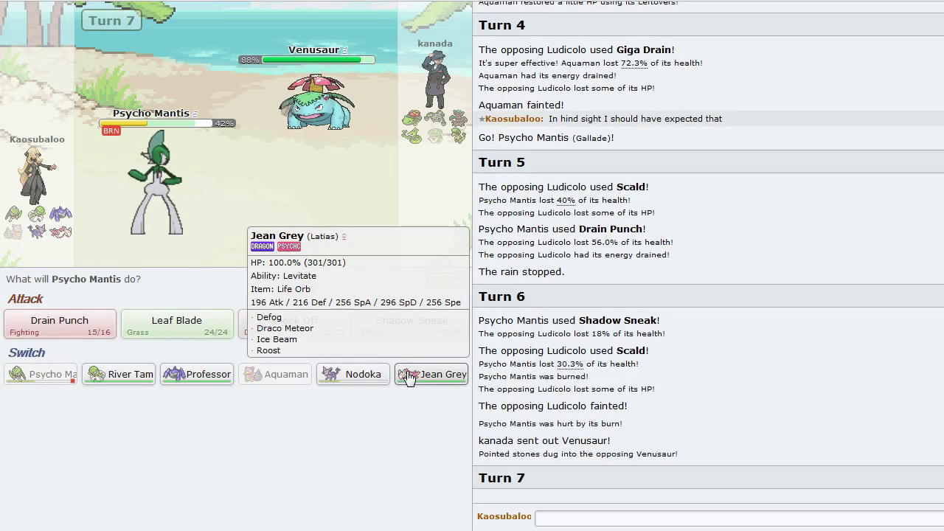
pyautogui.moveTo(353, 375)
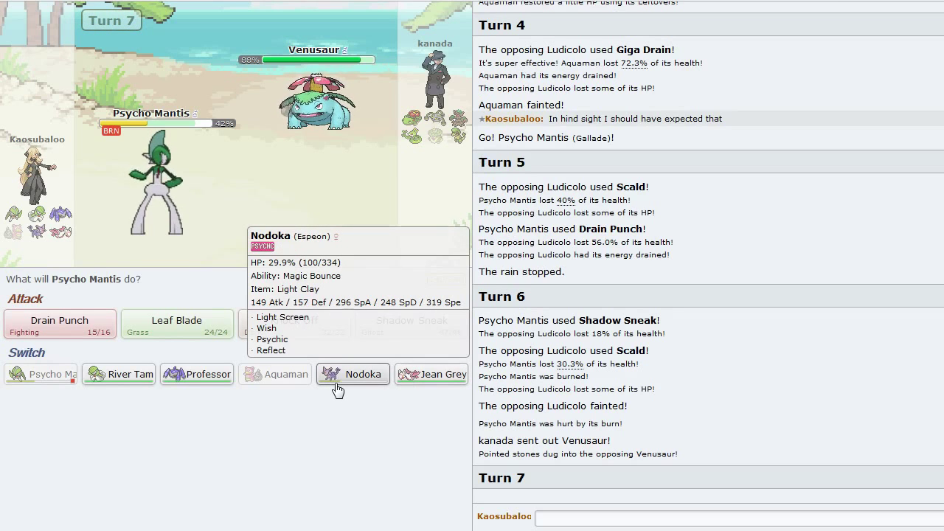
pyautogui.click(353, 375)
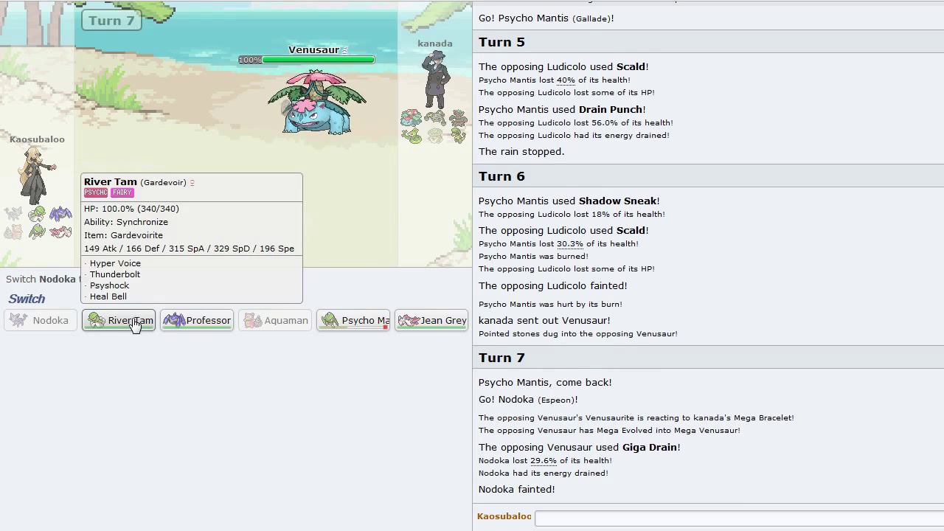
# Step: Send in River Tam, hit Trevenant with two Psyshocks, then return to Psycho Mantis
pyautogui.click(118, 321)
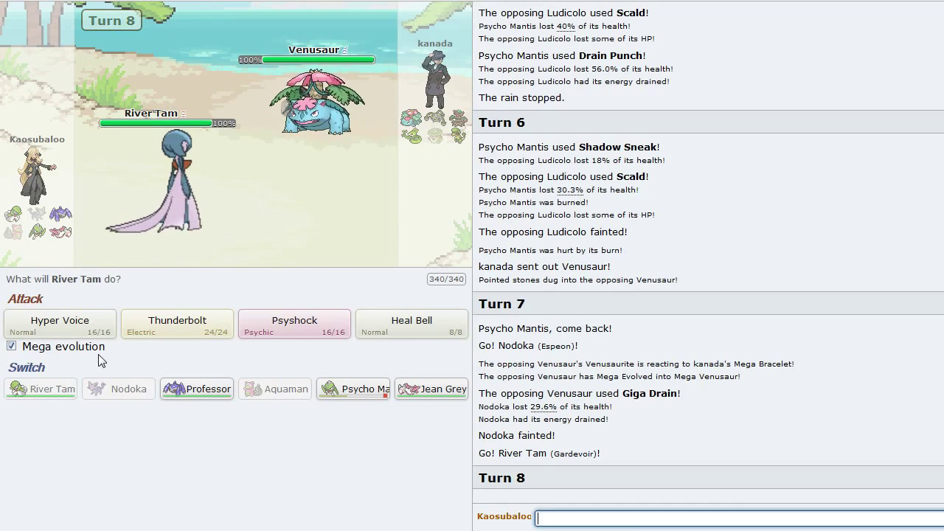
pyautogui.moveTo(411, 325)
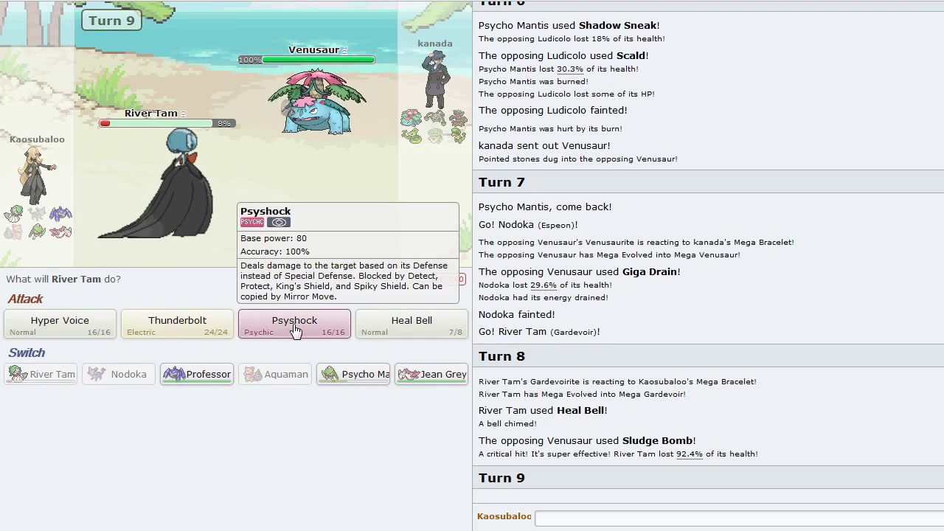
pyautogui.click(295, 320)
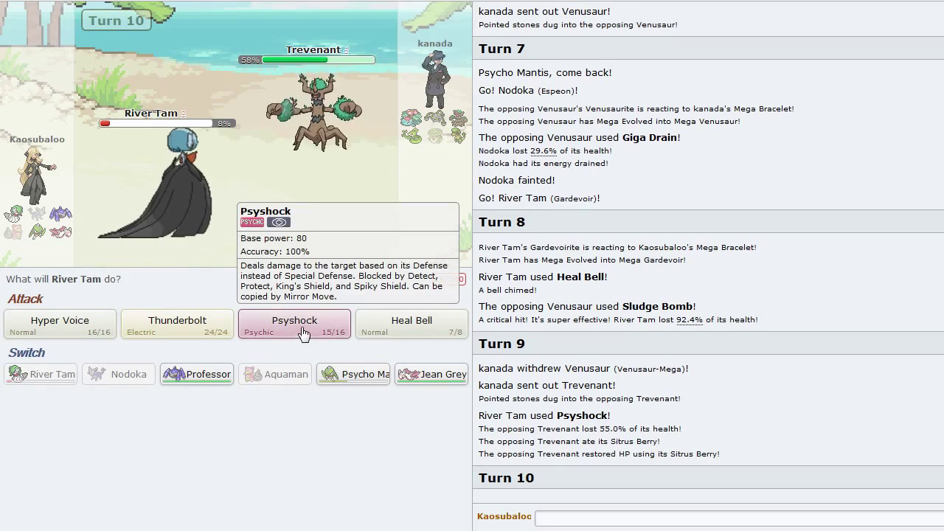
pyautogui.click(295, 324)
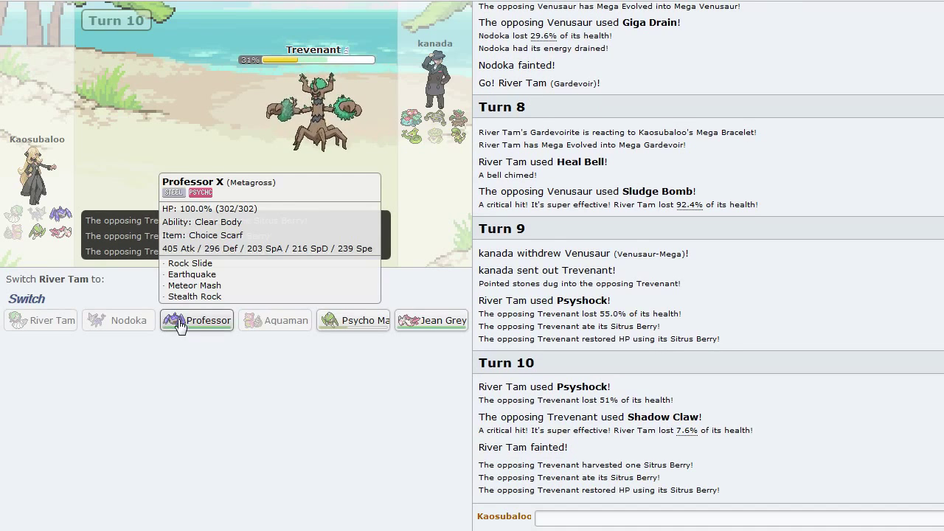
pyautogui.moveTo(266, 392)
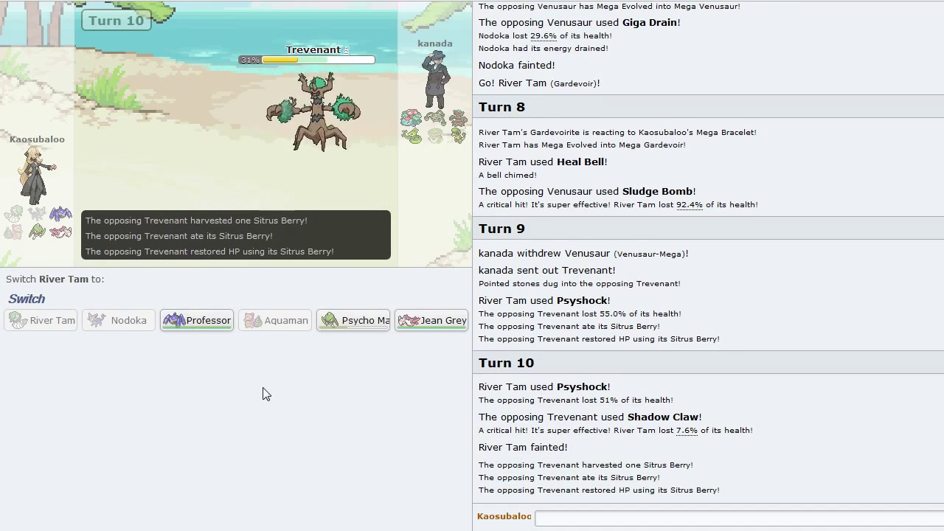
pyautogui.moveTo(397, 222)
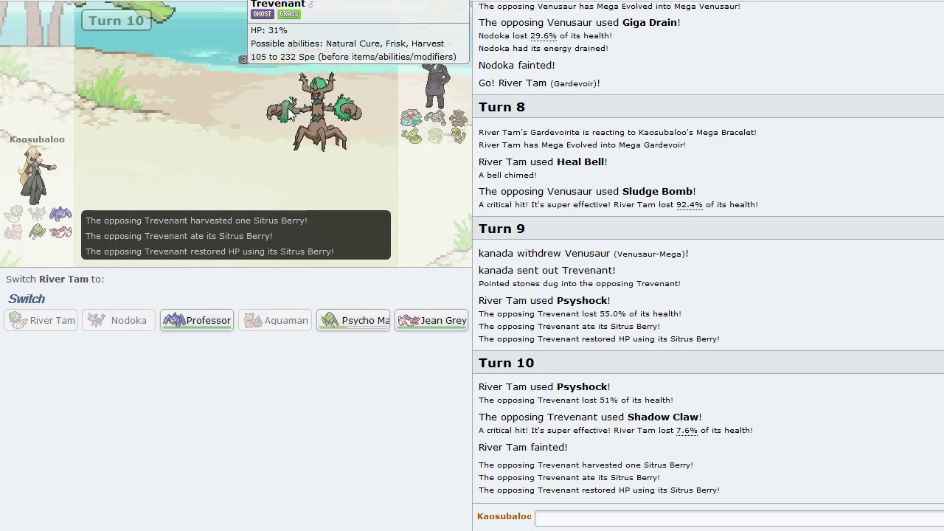
pyautogui.moveTo(353, 320)
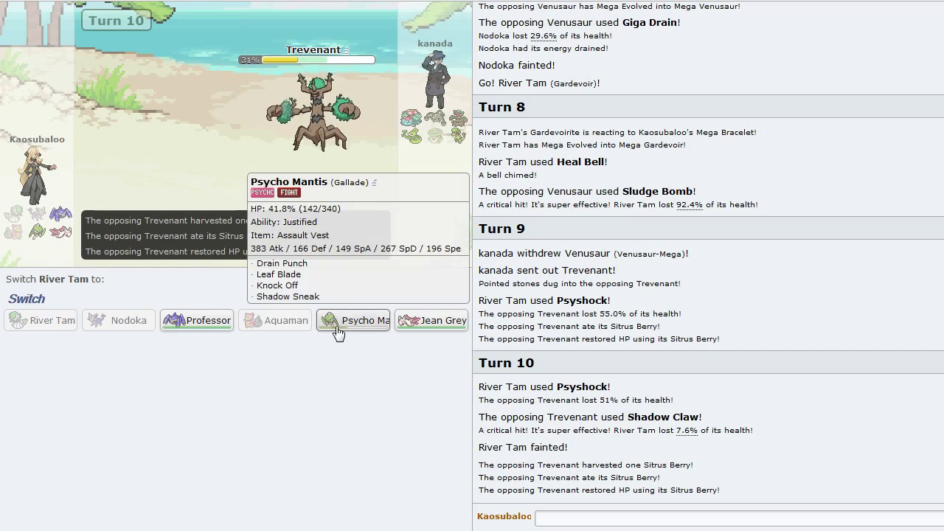
pyautogui.click(353, 320)
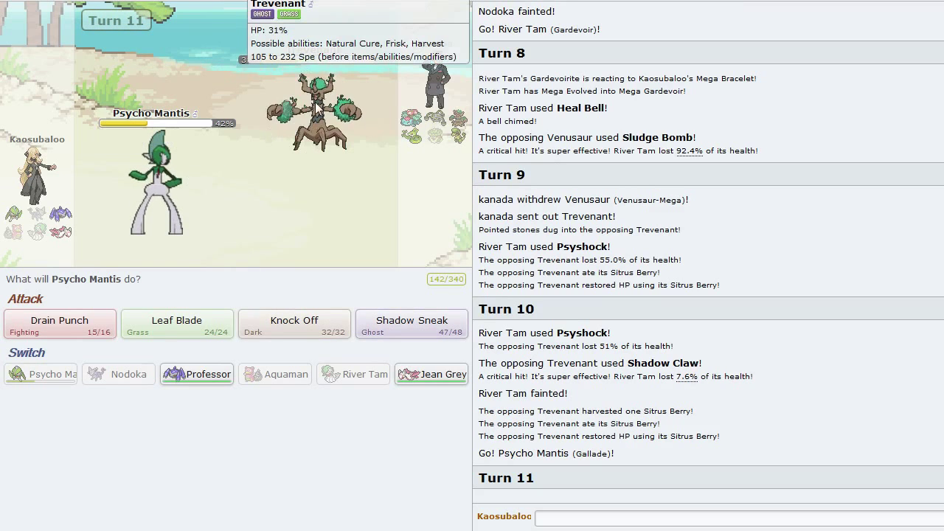
pyautogui.moveTo(293, 325)
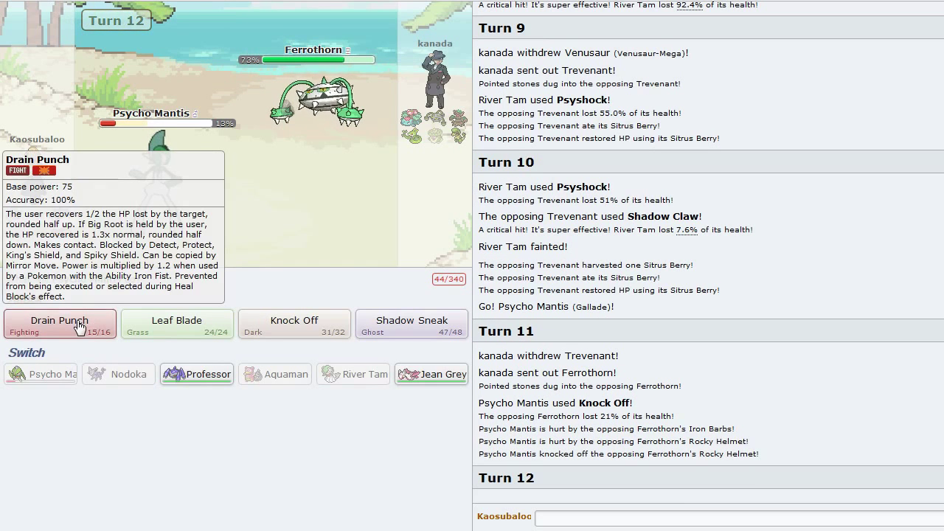
# Step: Drain Punch Ferrothorn, then swap to Jean Grey and Ice Beam Trevenant
pyautogui.click(59, 325)
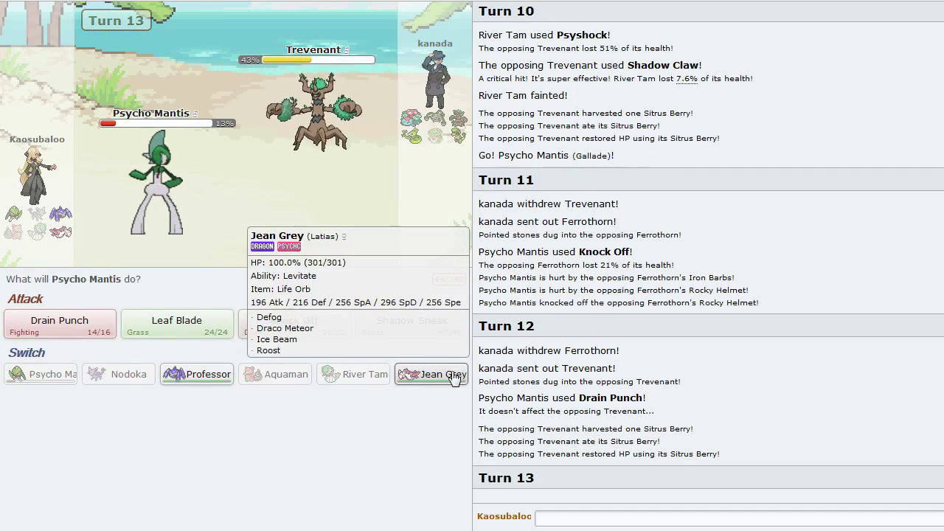
pyautogui.click(431, 375)
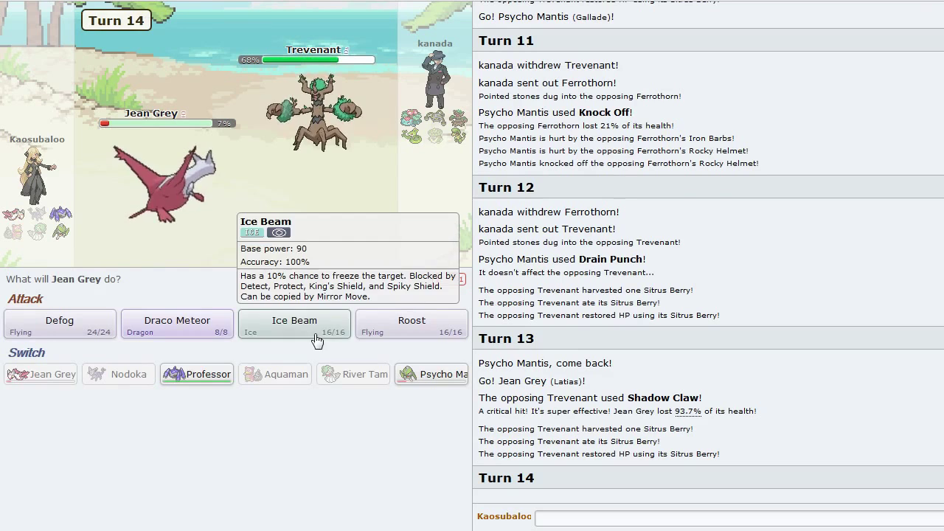
pyautogui.click(296, 325)
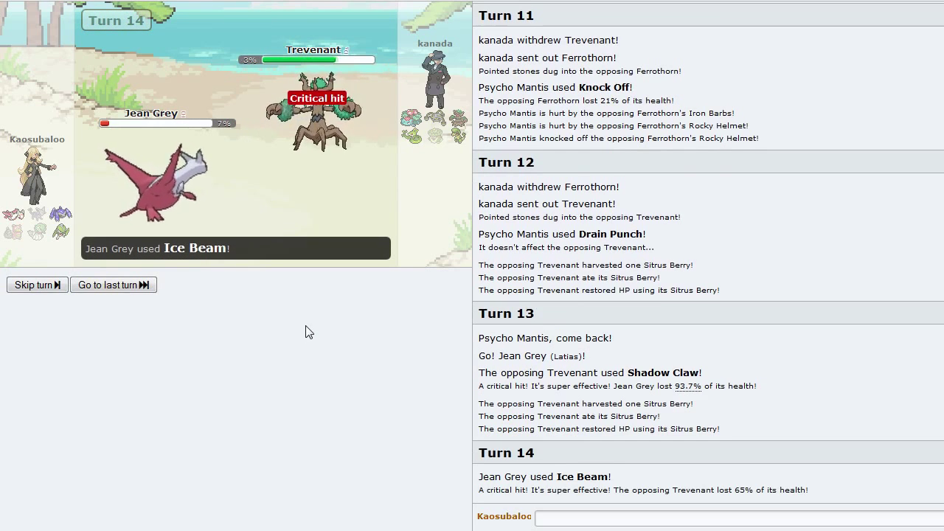